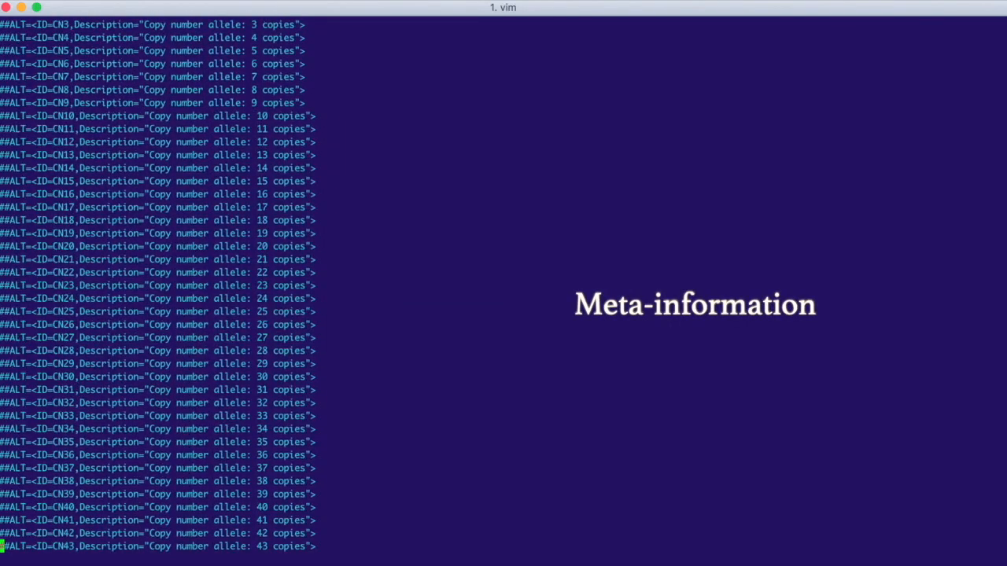
pyautogui.scroll(-3)
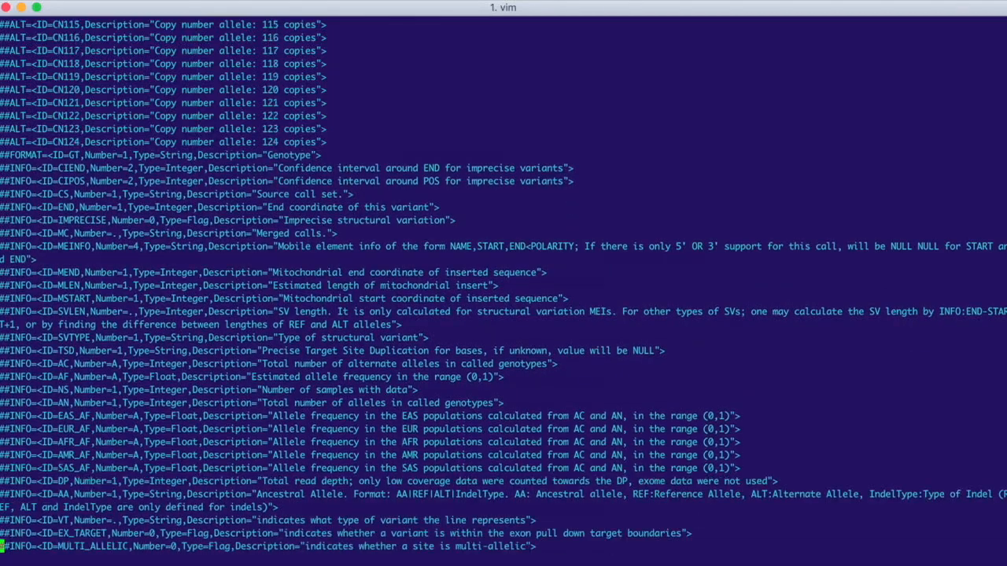
pyautogui.scroll(-3)
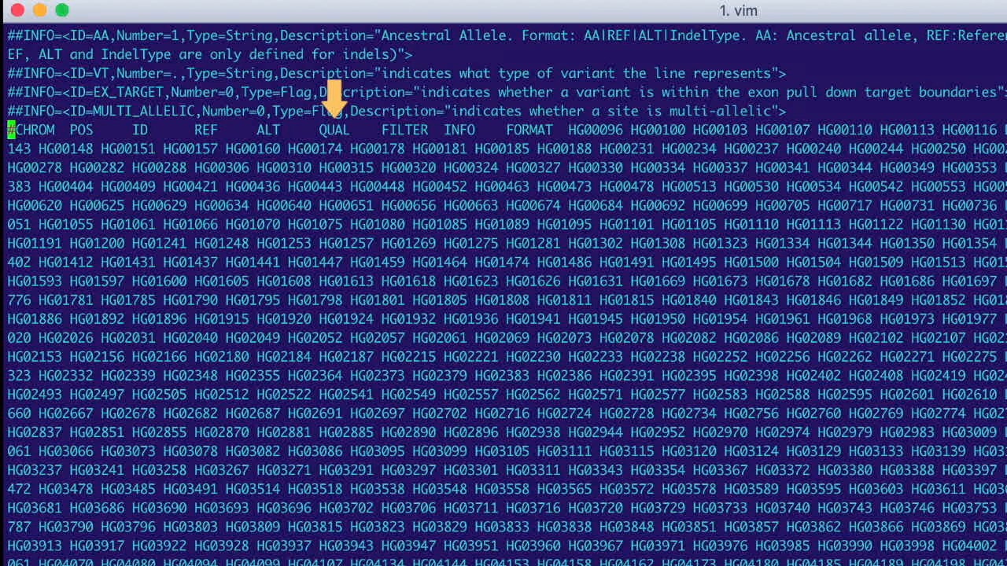
pyautogui.moveTo(402, 98)
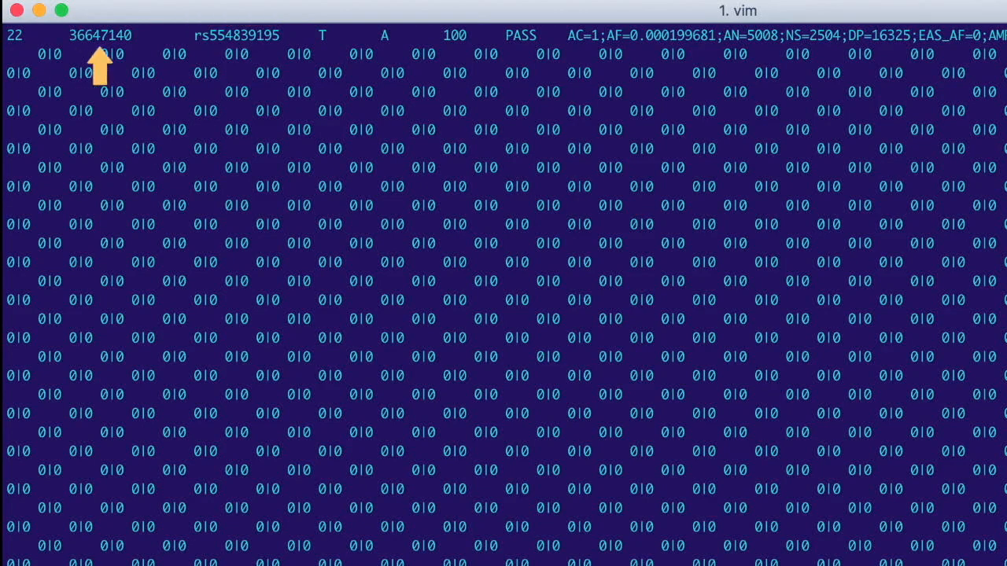
pyautogui.moveTo(220, 66)
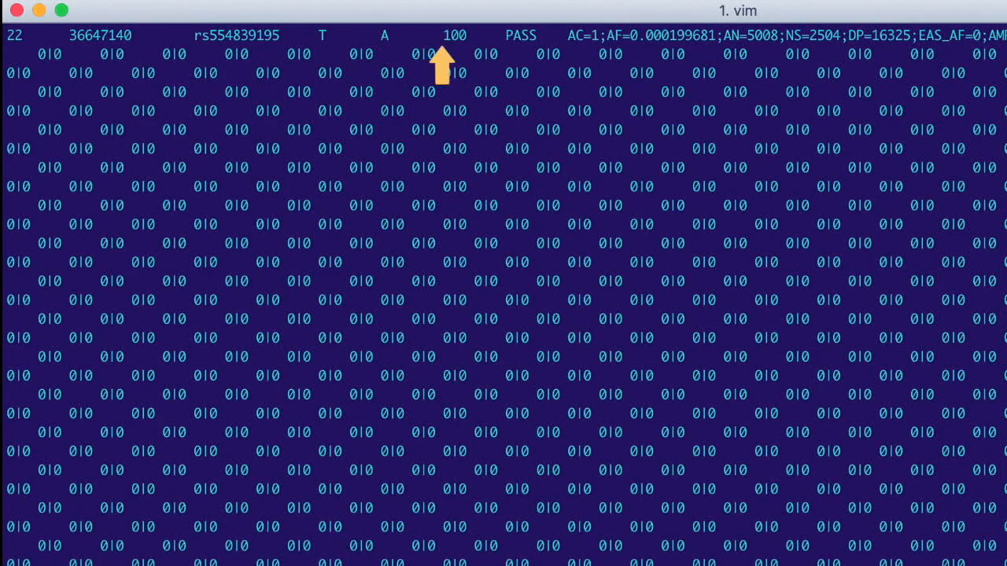
pyautogui.moveTo(521, 66)
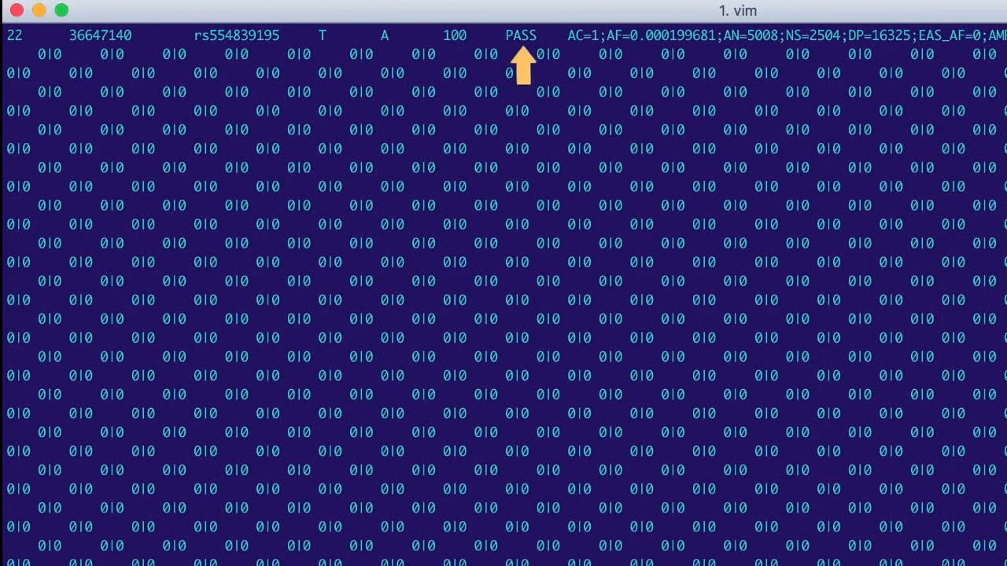
pyautogui.hscroll(3)
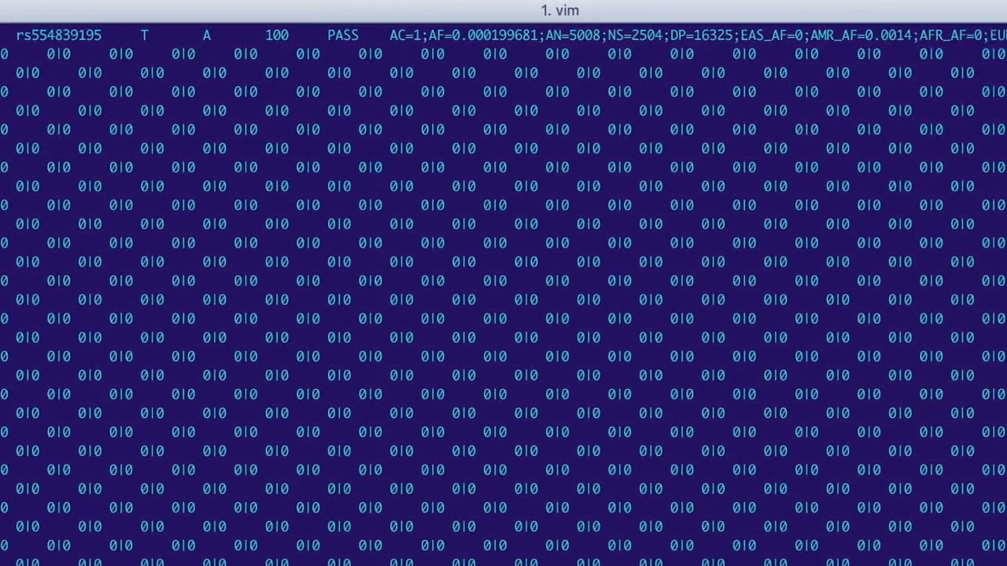